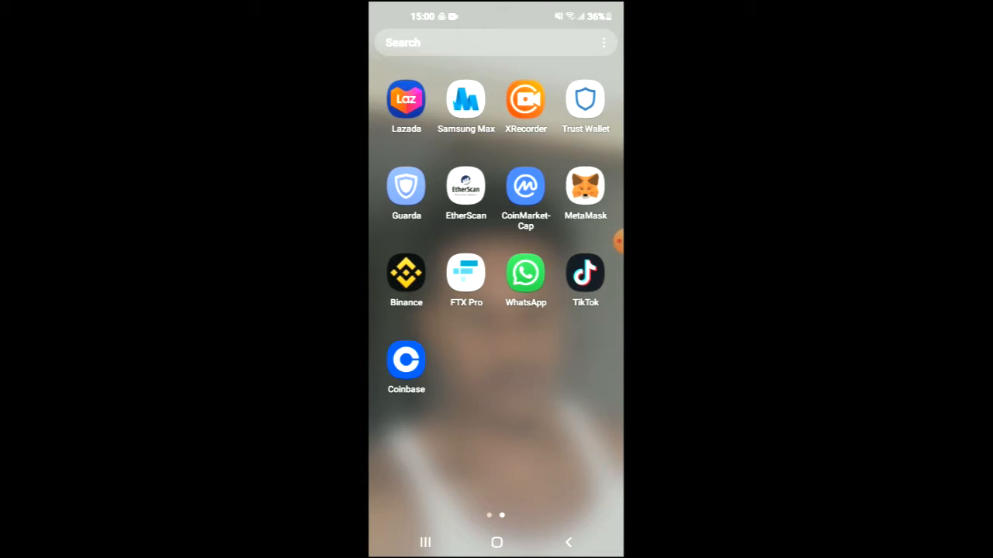
View the Ethereum wallet's 0 ETH balance in Trust Wallet, then switch to CoinMarketCap.
click(585, 99)
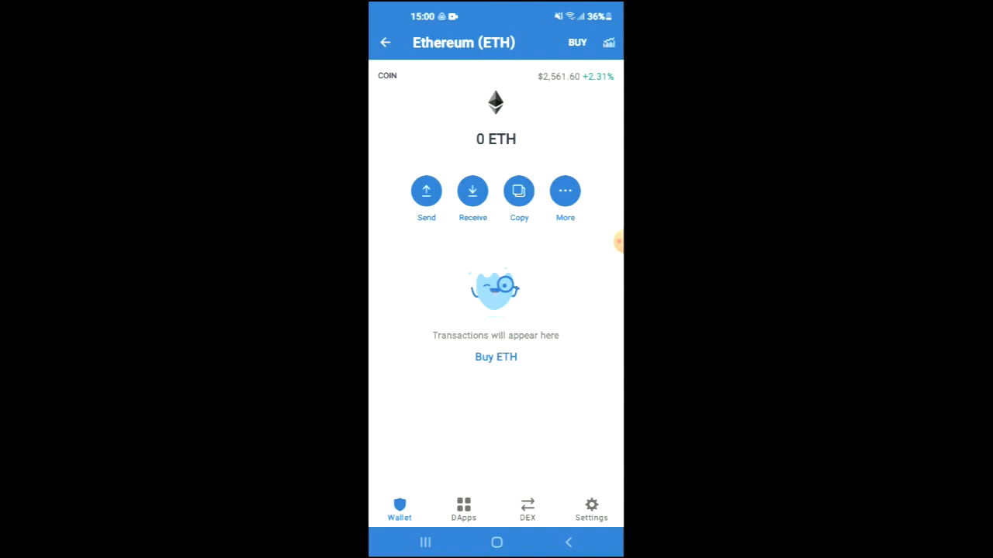
click(425, 543)
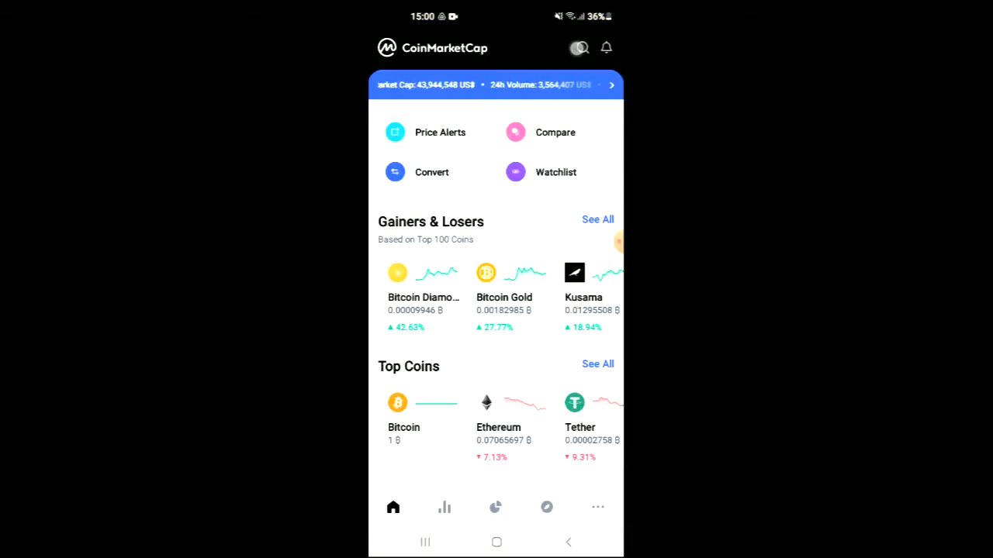
Find XMON via Recent Searches and copy its Ethereum contract address from About XMON.
click(580, 47)
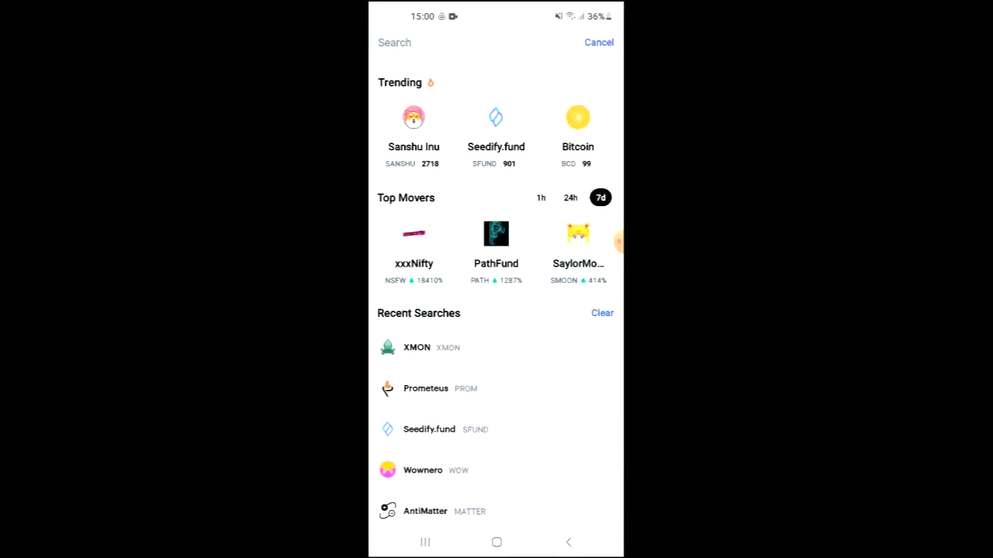
click(415, 348)
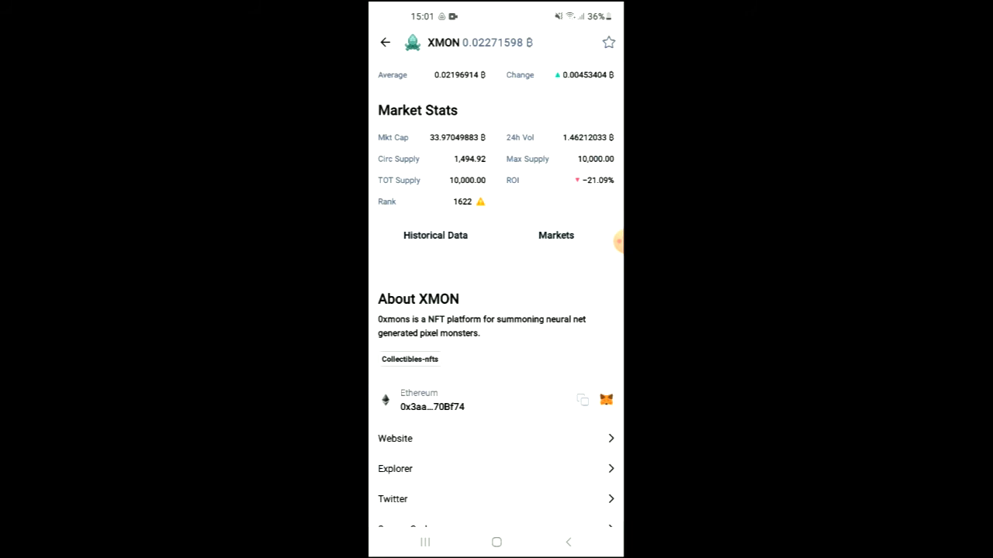
scroll(up, 3)
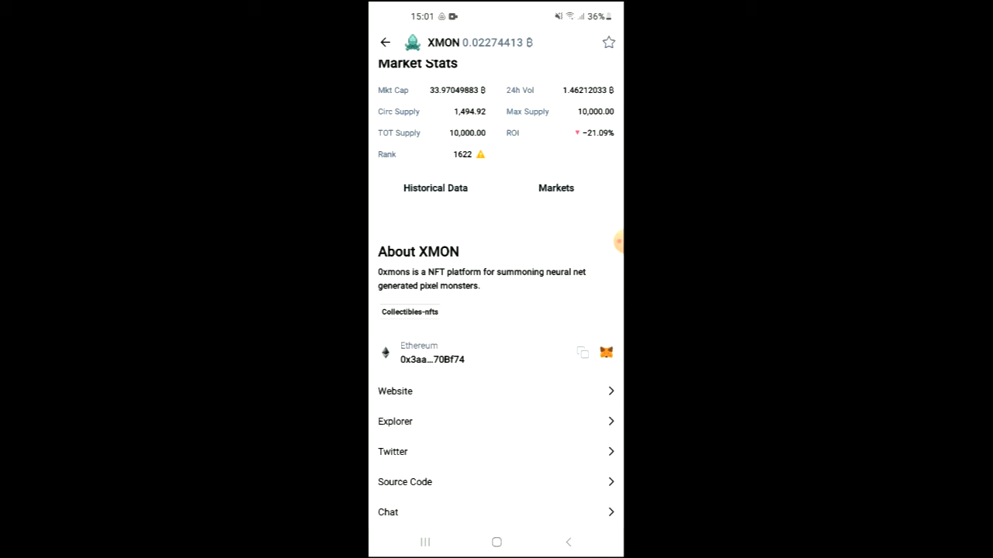
click(582, 352)
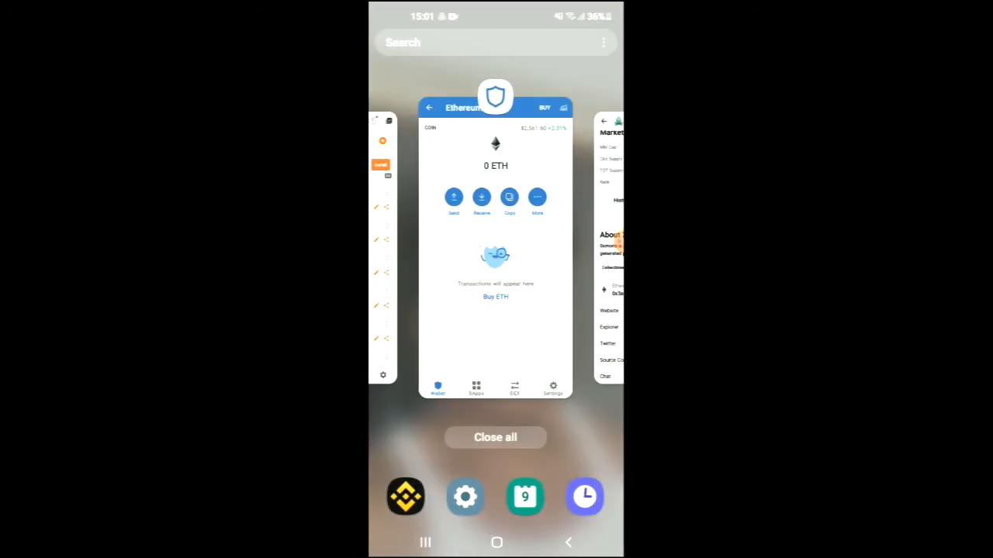
Return to Trust Wallet and launch Uniswap Exchange from the DApps Popular list.
click(497, 249)
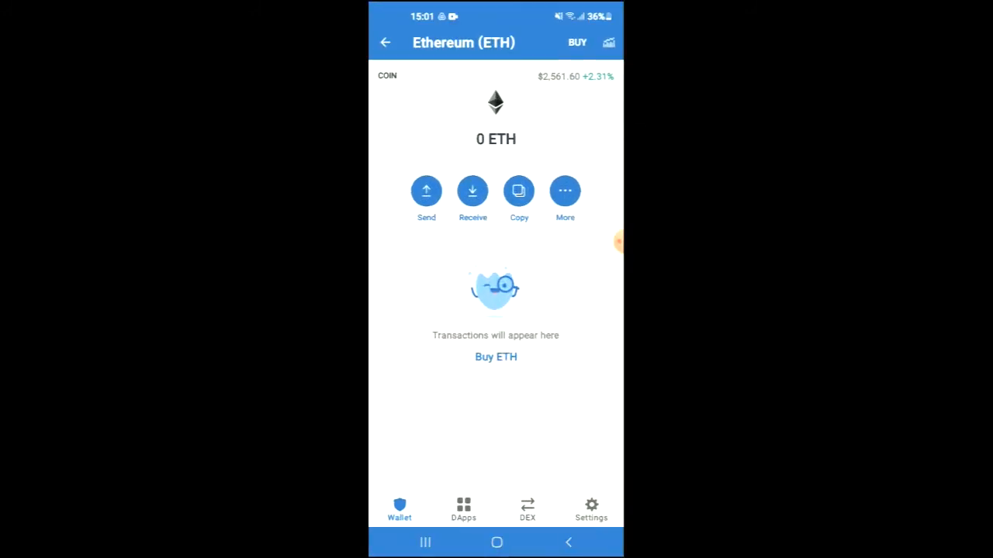
click(463, 512)
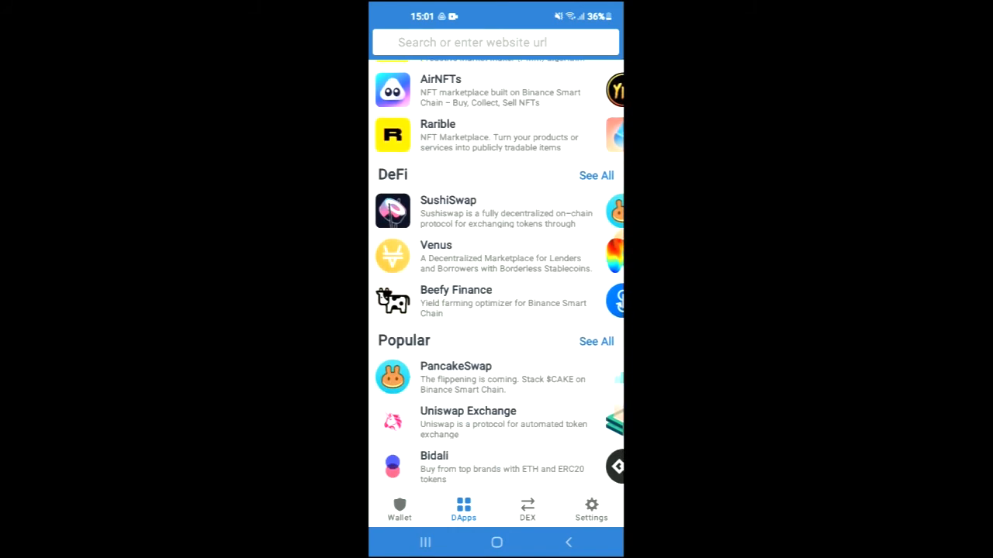
click(468, 422)
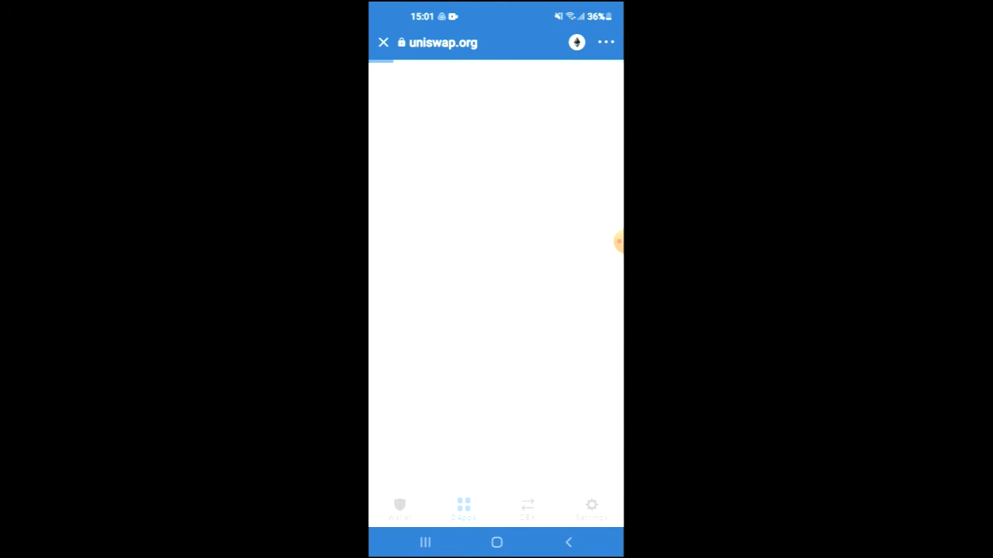